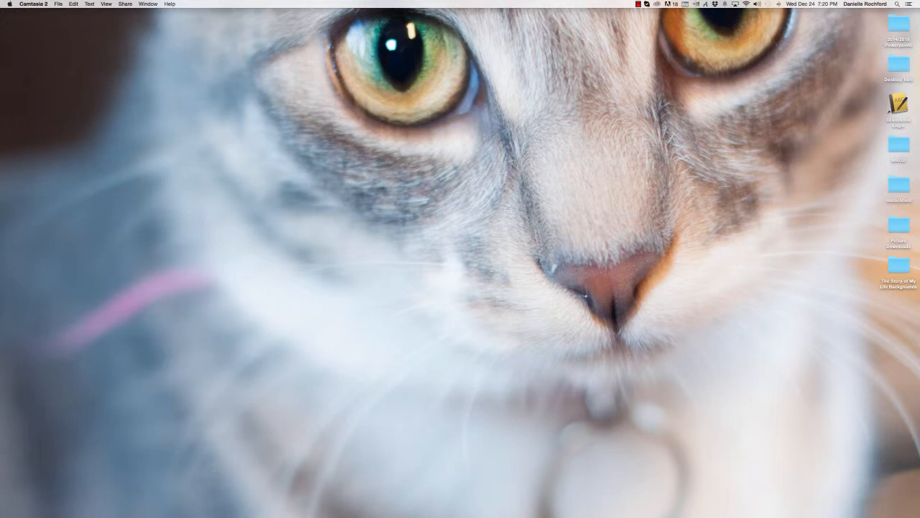
mouse_move(85, 492)
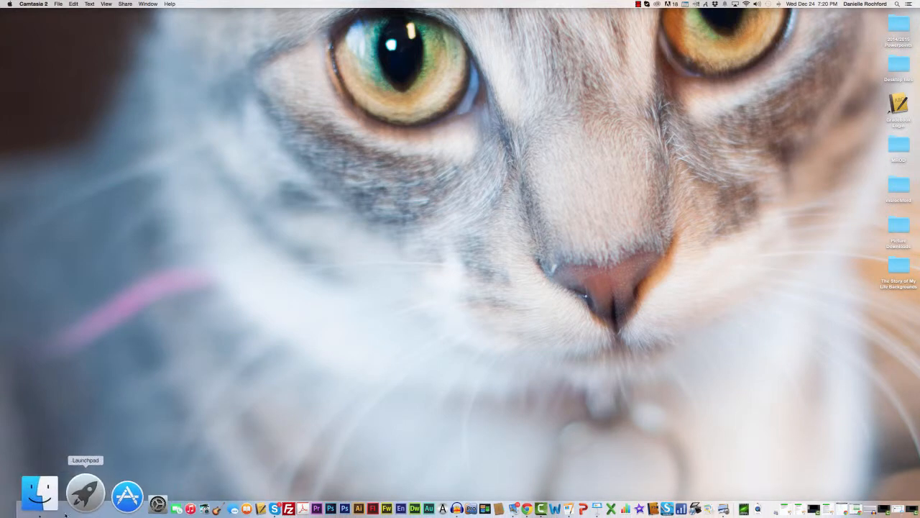
Bring Finder to the front from the desktop and open a new Finder window from the Dock.
click(40, 493)
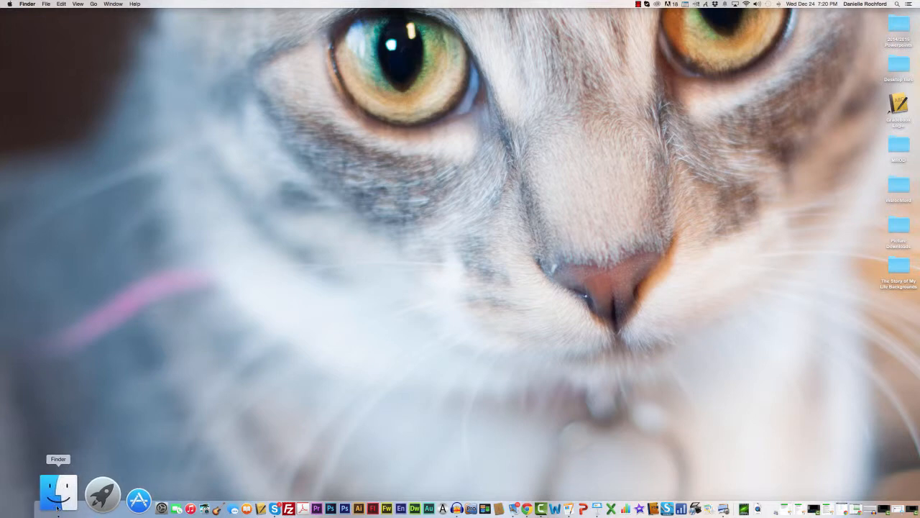
click(57, 491)
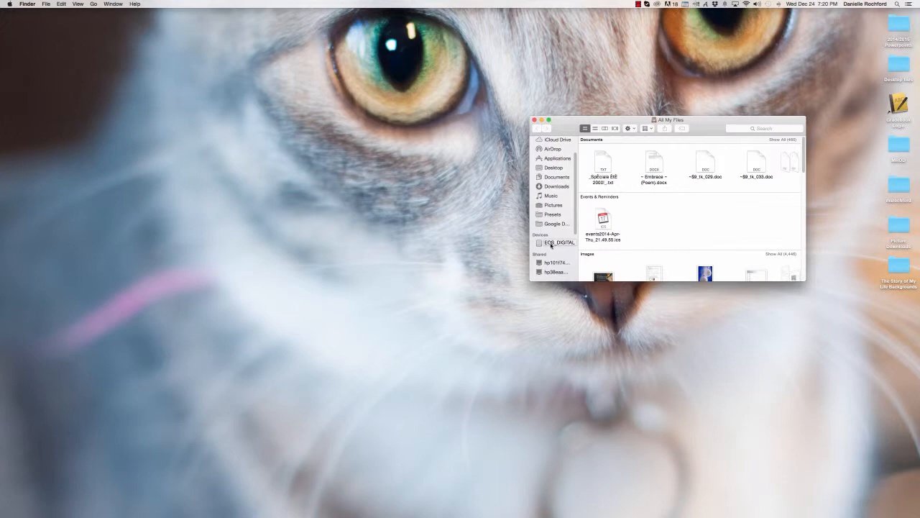
Show the EOS_DIGITAL card's contents from the Devices sidebar.
click(559, 243)
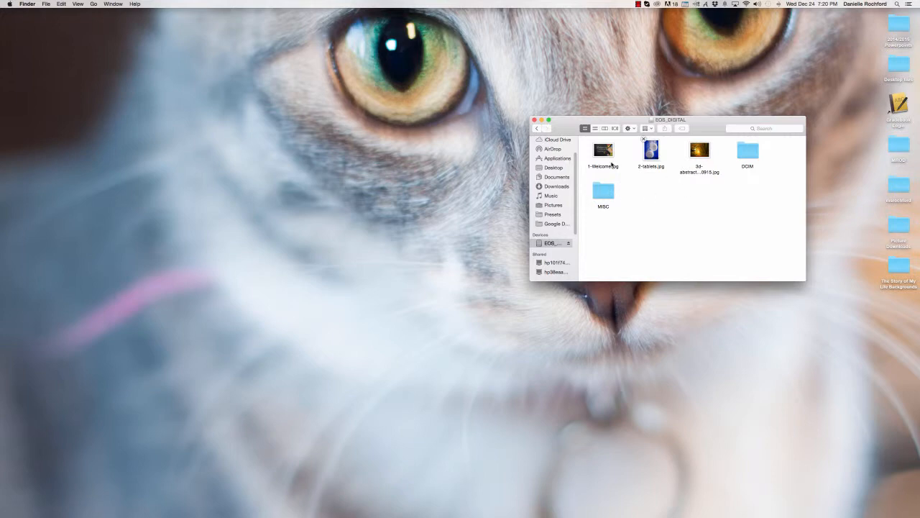
mouse_move(699, 151)
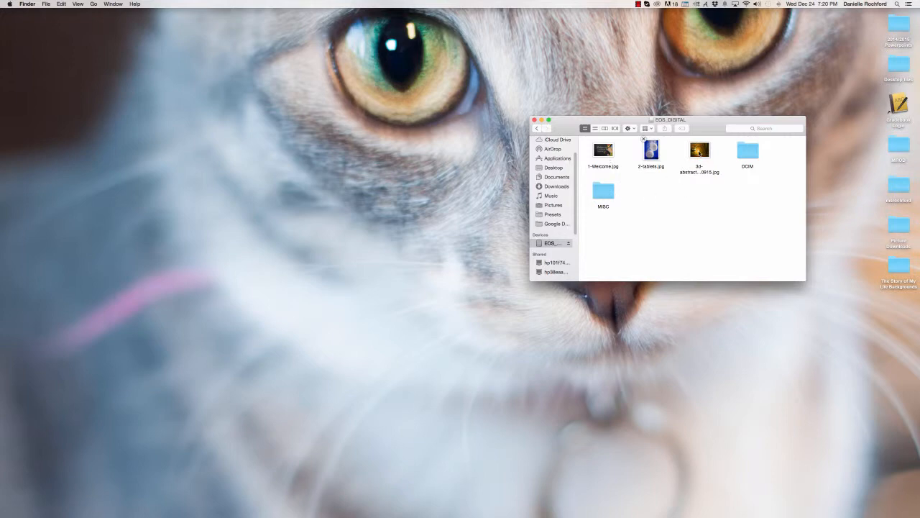
Select the 3d-abstract JPG photo on the EOS_DIGITAL card.
click(699, 150)
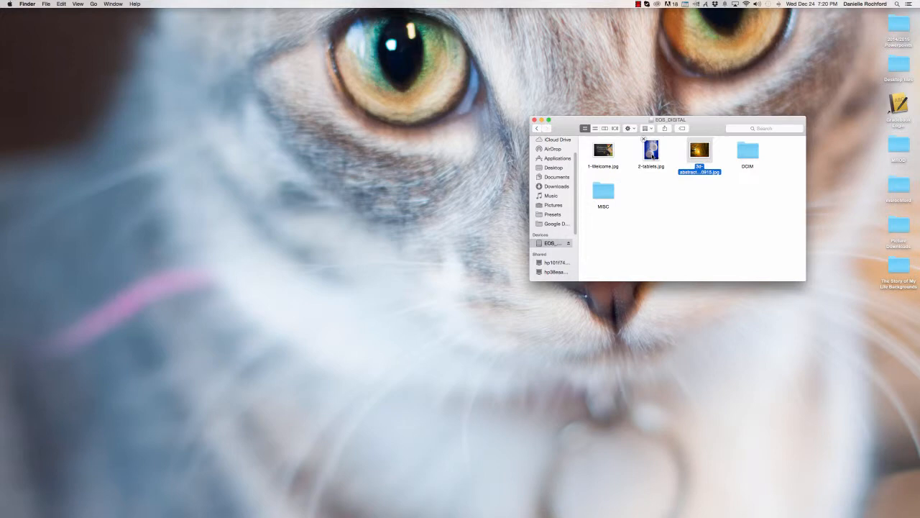
Shift-select 1-Welcome.jpg so all three JPGs are selected, excluding DCIM and MISC.
click(650, 151)
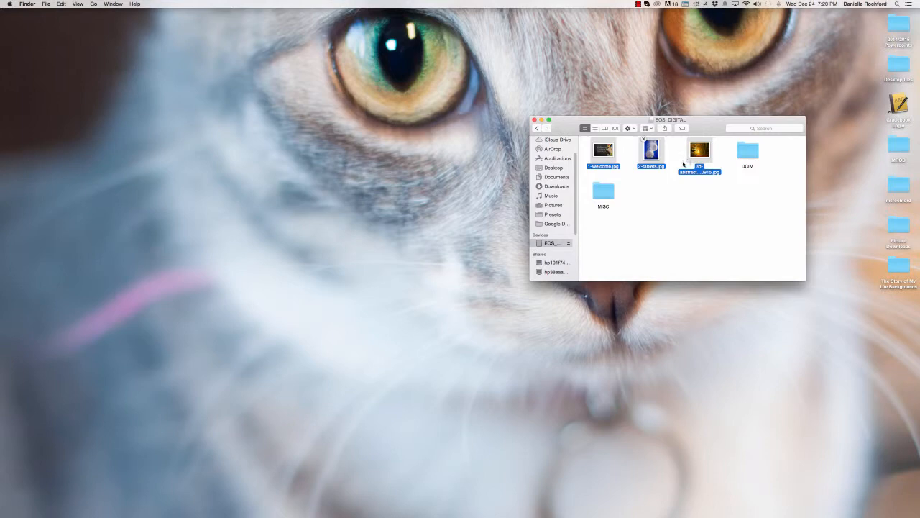
mouse_move(665, 174)
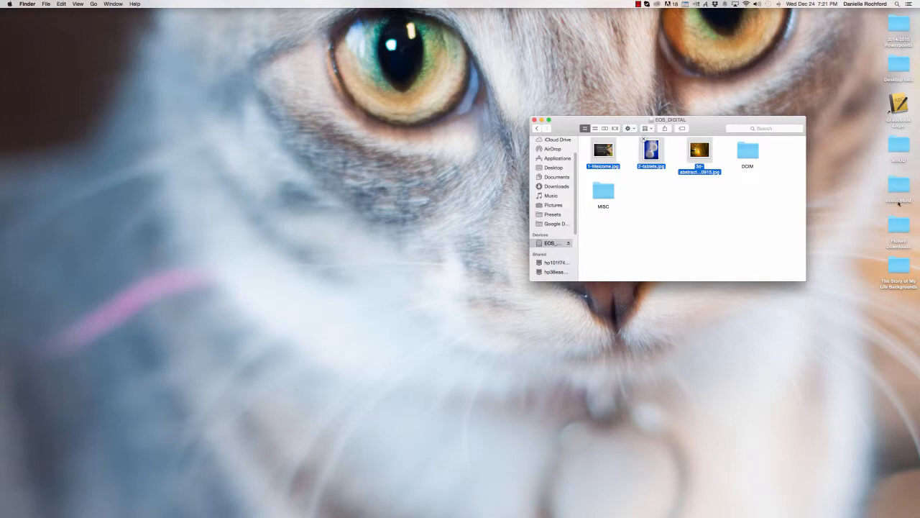
mouse_move(901, 243)
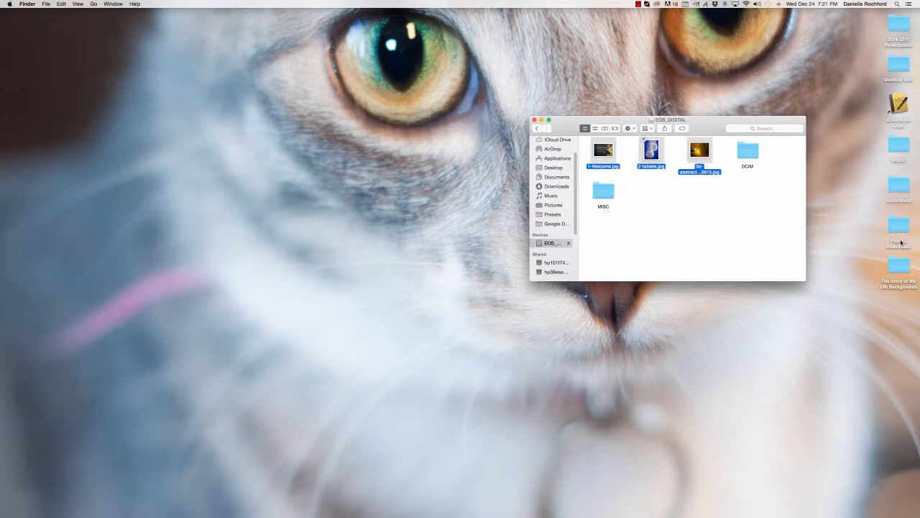
mouse_move(903, 251)
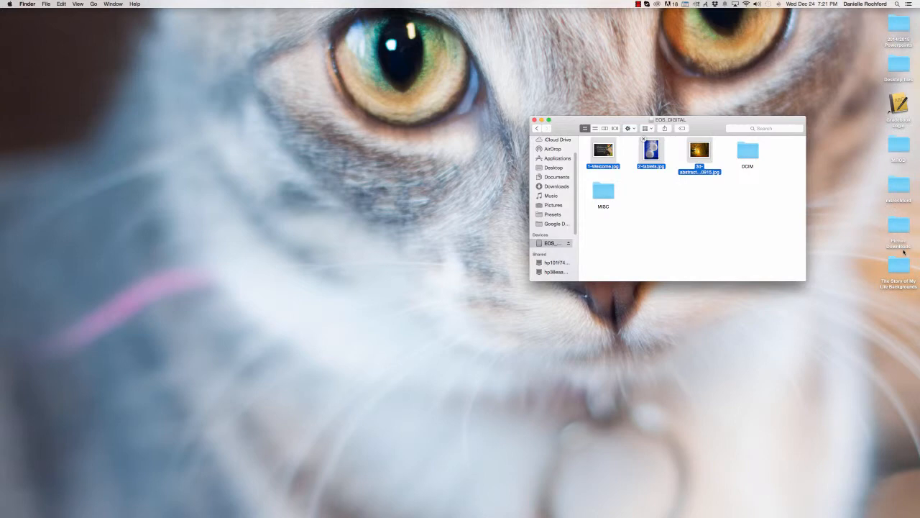